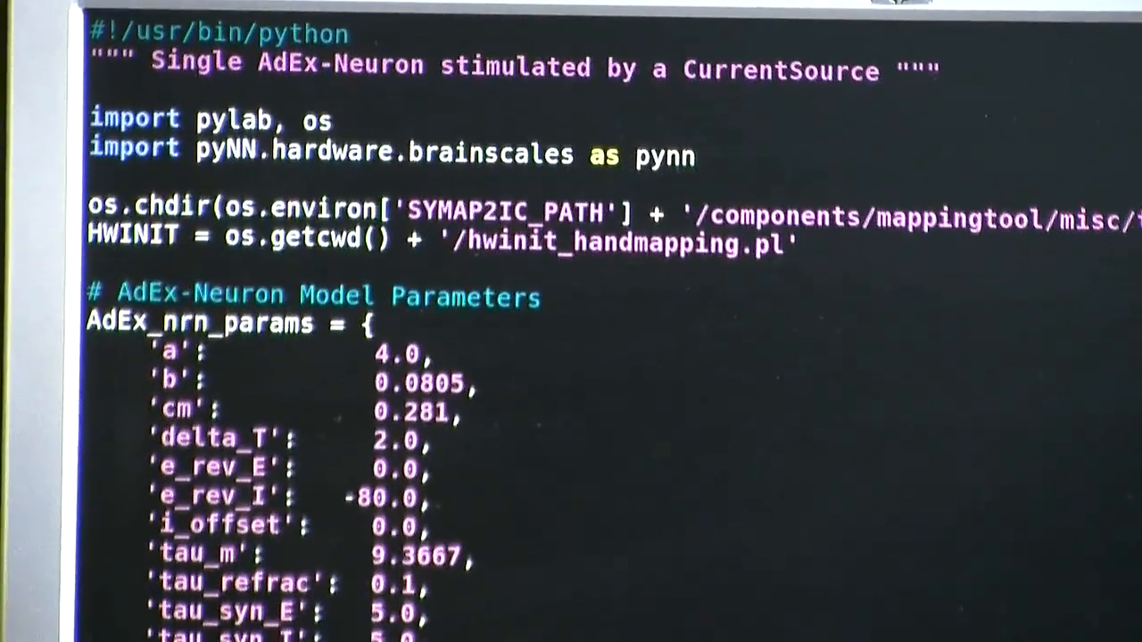
scroll("down", 3)
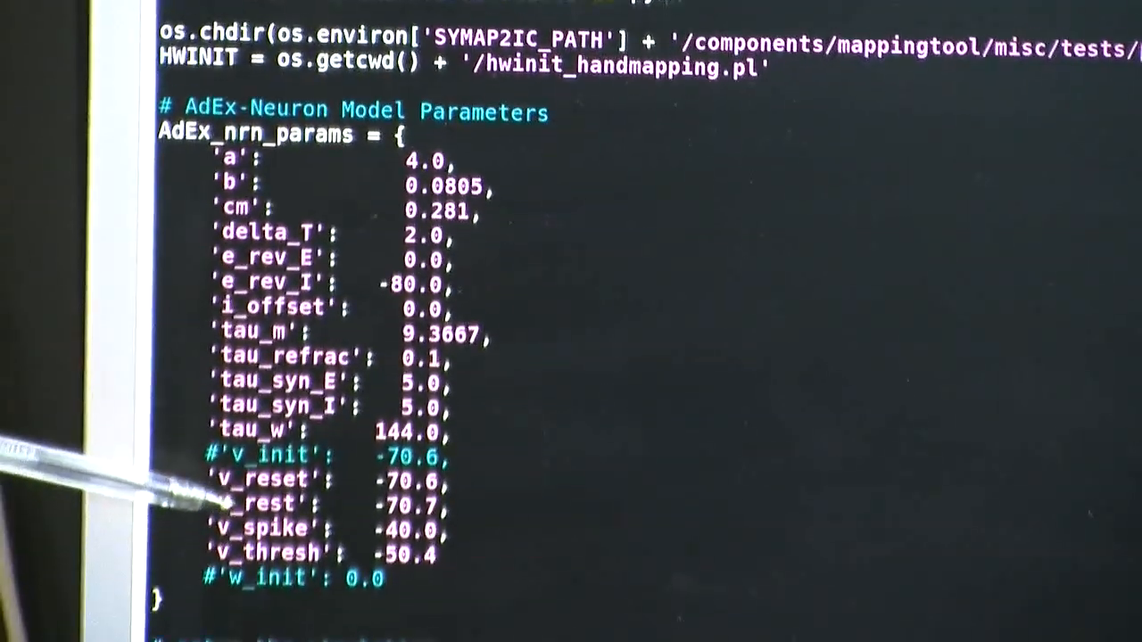
scroll("down", 3)
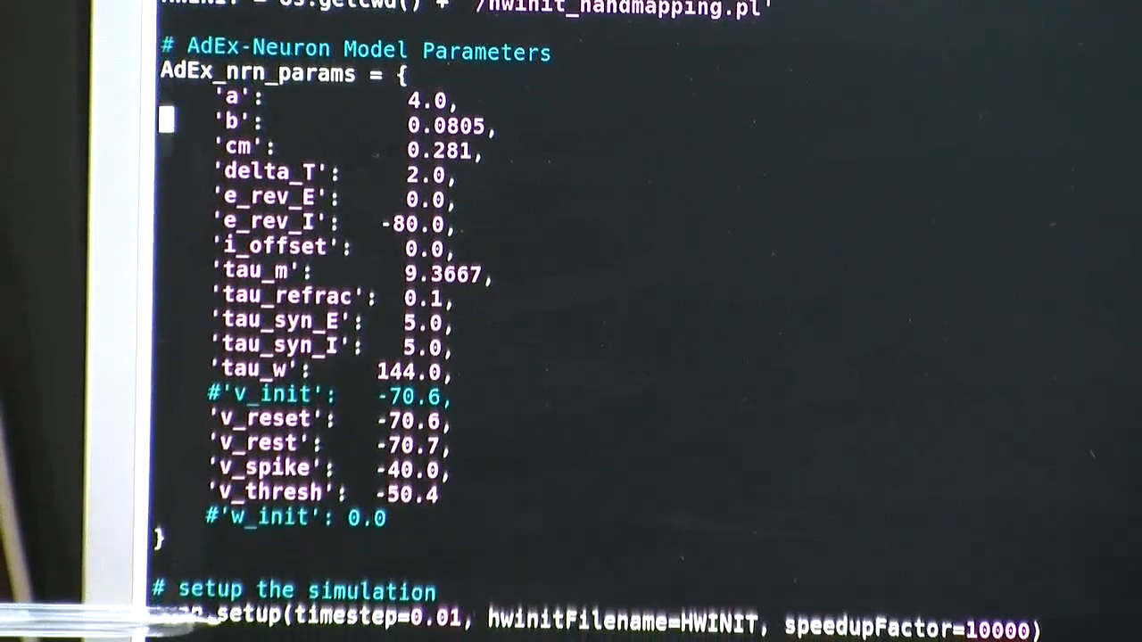
scroll("down", 3)
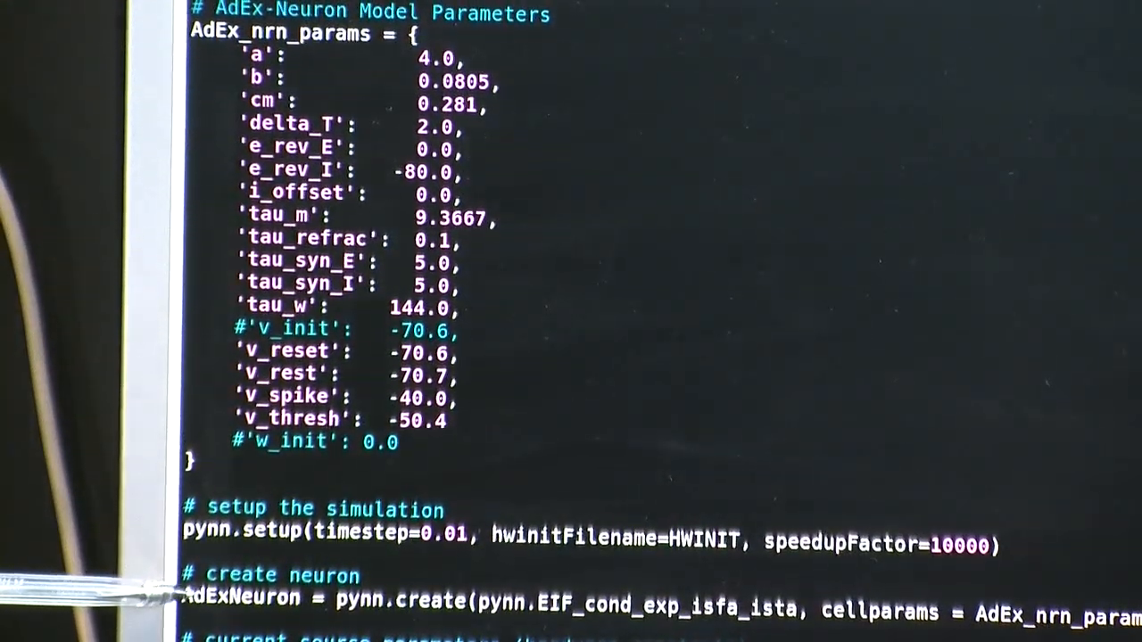
scroll("down", 3)
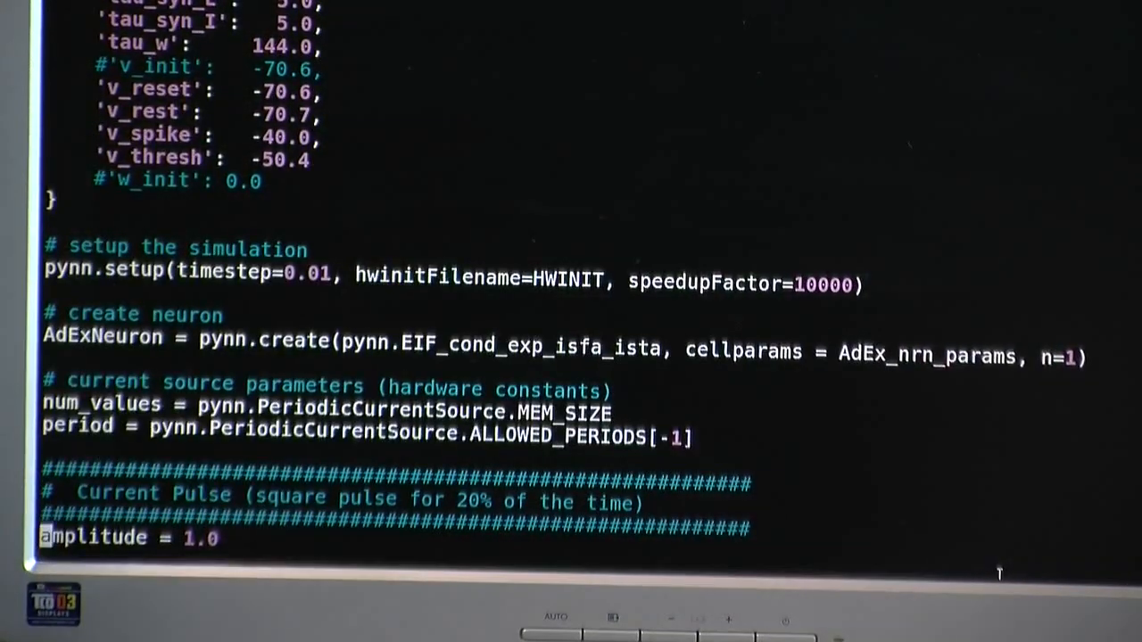
scroll("down", 3)
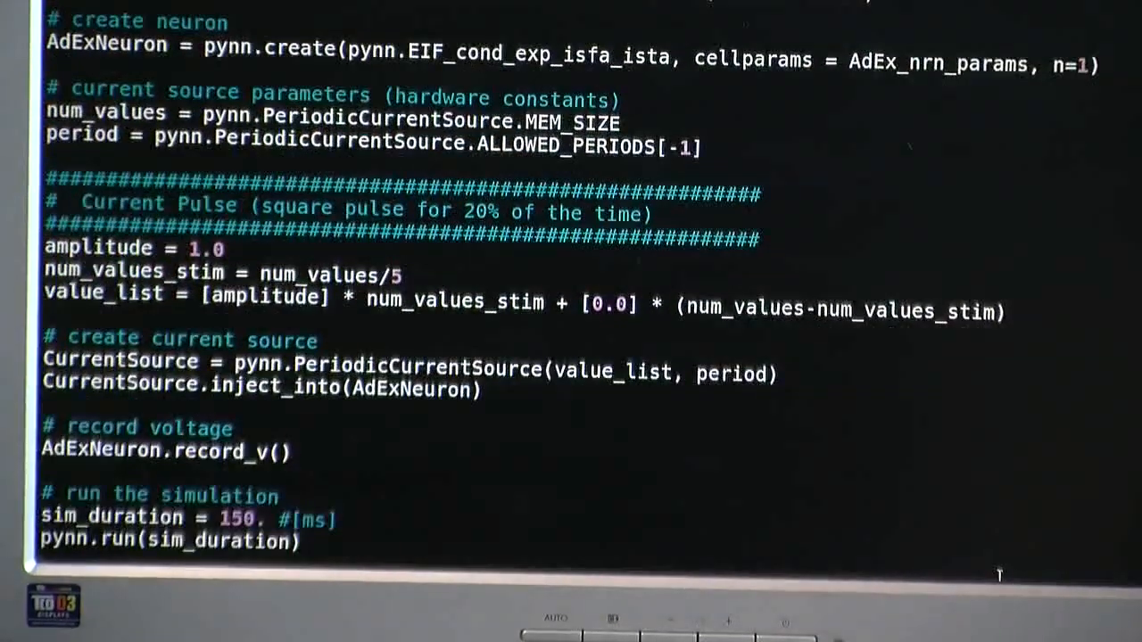